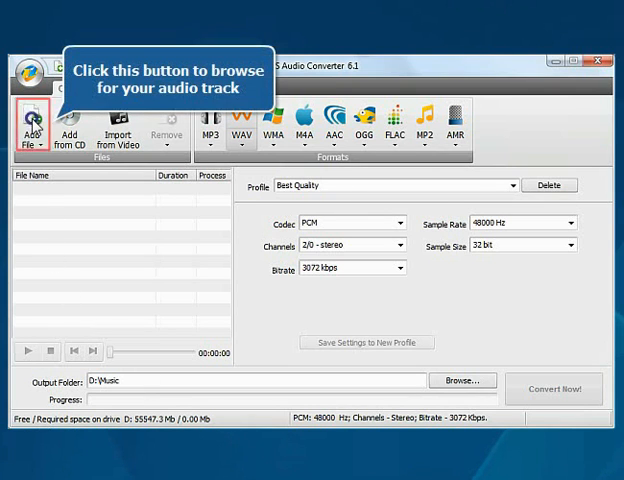
- Add Track_1.mp3 from the MyRecordedMusic folder to the conversion list
{"action": "left_click", "coordinate": [30, 125]}
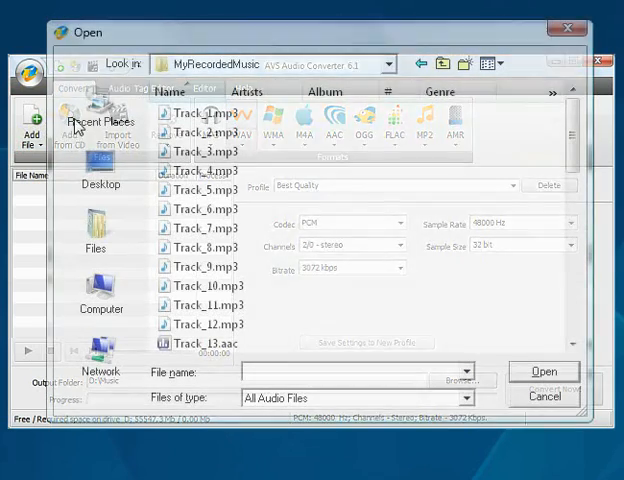
{"action": "left_click", "coordinate": [197, 114]}
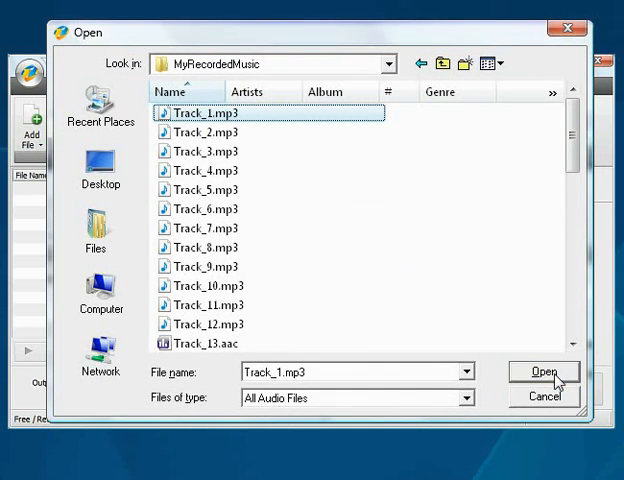
{"action": "left_click", "coordinate": [544, 372]}
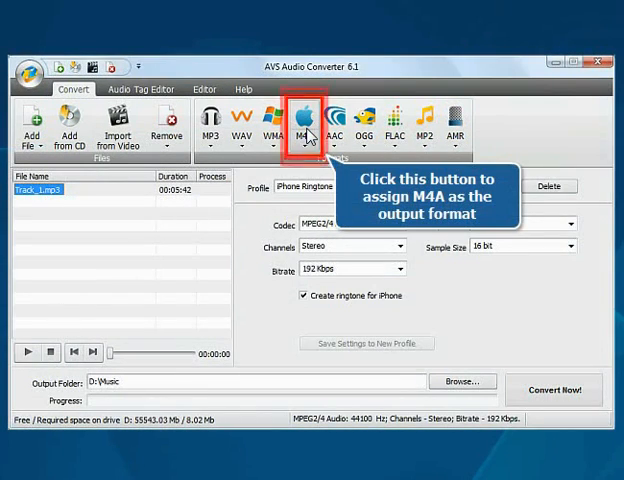
- Choose M4A as the output format and select the Best Quality profile
{"action": "left_click", "coordinate": [306, 123]}
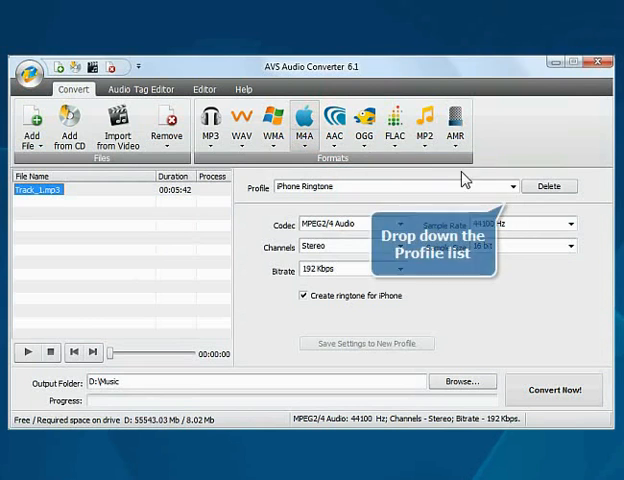
{"action": "left_click", "coordinate": [515, 186]}
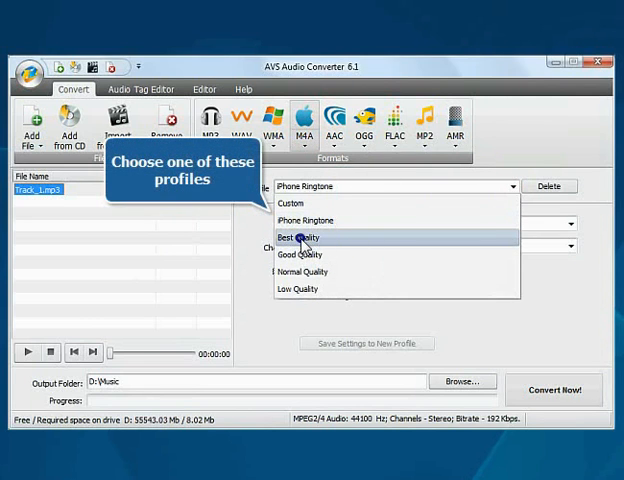
{"action": "left_click", "coordinate": [302, 237]}
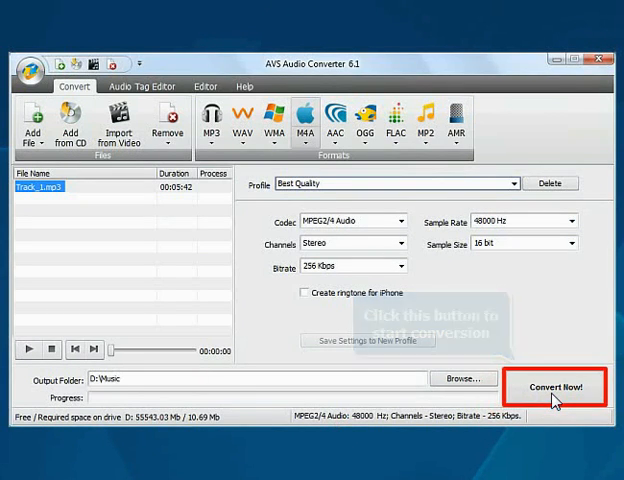
- Start converting Track_1.mp3 to M4A in the D:\Music folder
{"action": "left_click", "coordinate": [557, 387]}
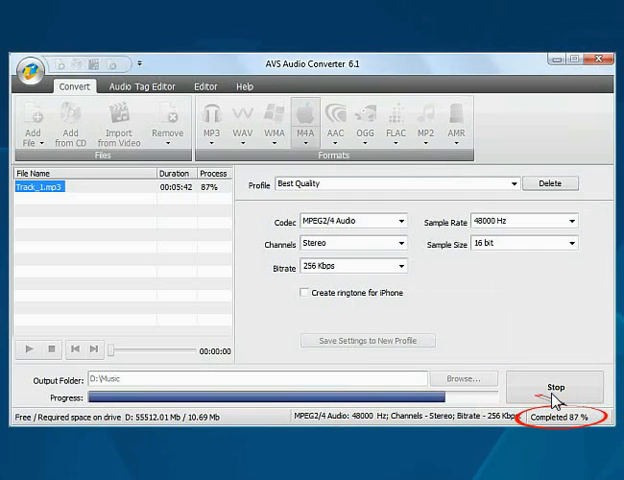